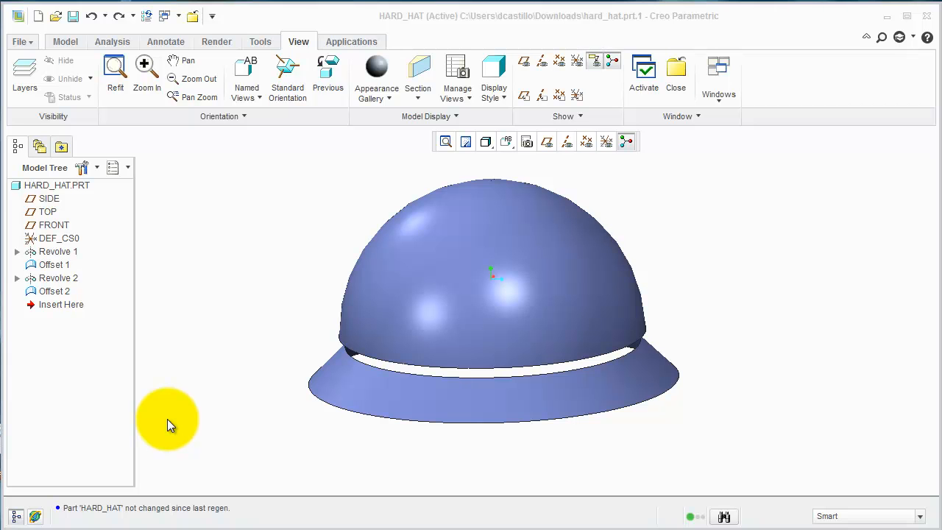
pyautogui.moveTo(198, 386)
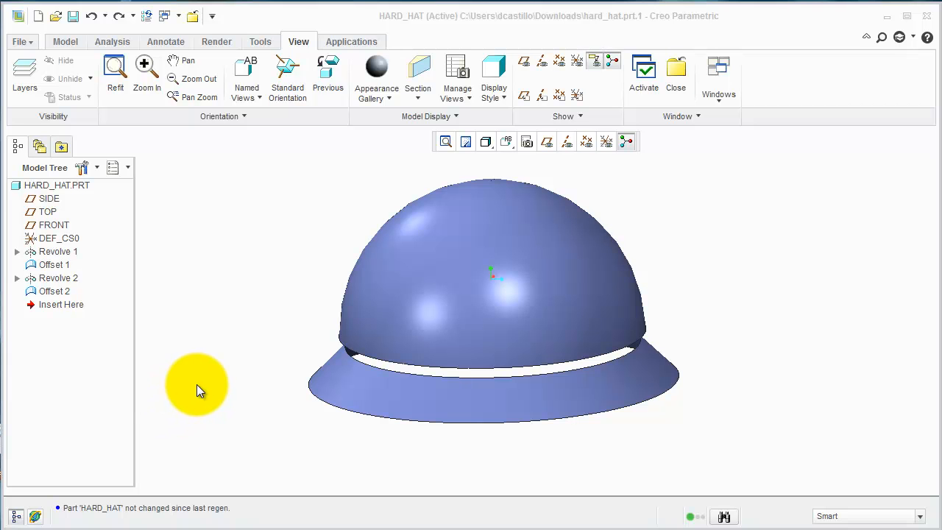
pyautogui.moveTo(674, 434)
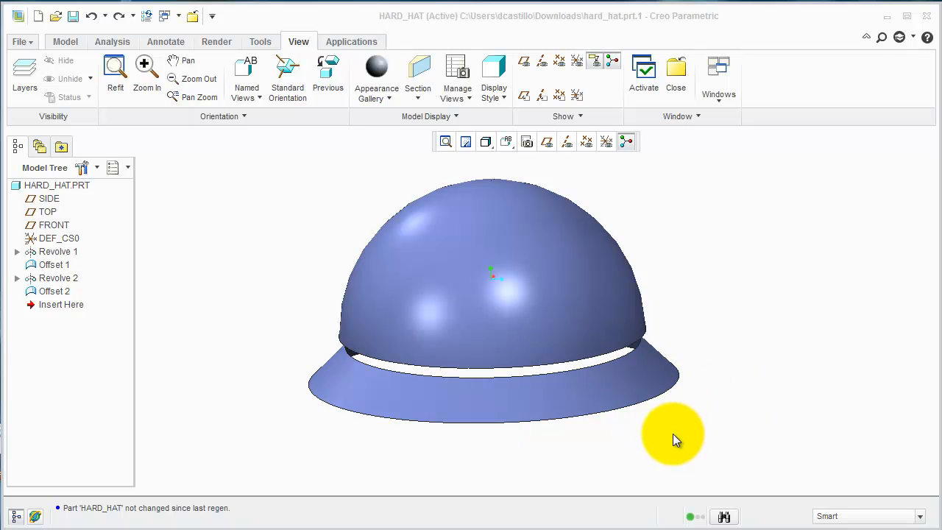
# - Orbit the hard hat to inspect the gap between the dome and brim
pyautogui.moveTo(672, 440); pyautogui.dragTo(701, 370)
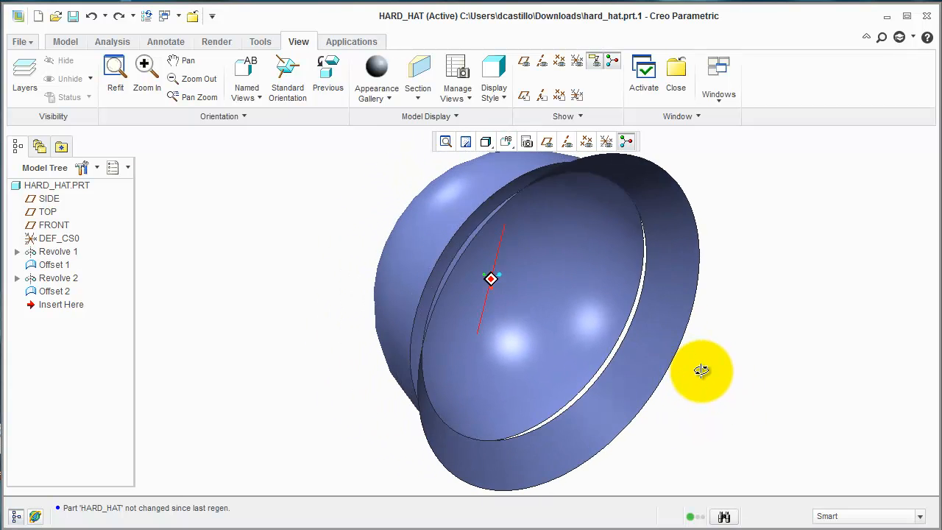
pyautogui.moveTo(702, 371); pyautogui.dragTo(624, 418)
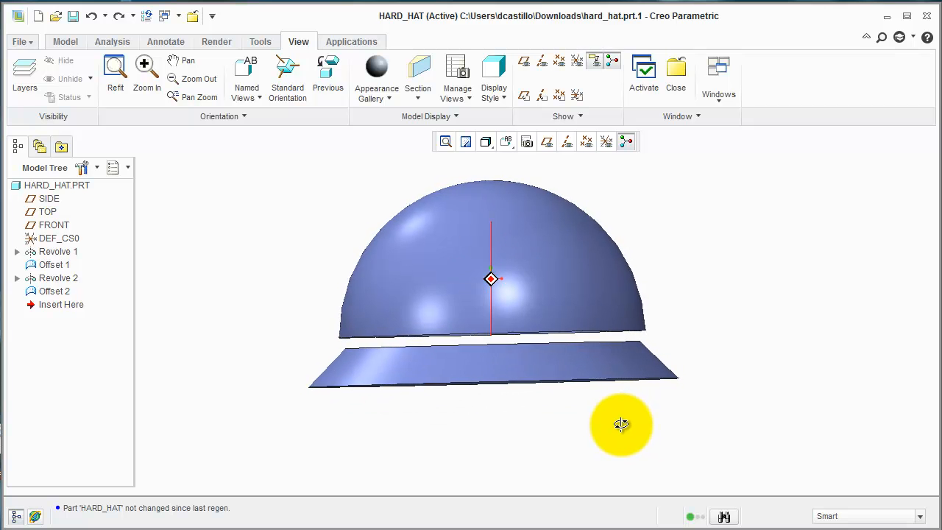
pyautogui.moveTo(622, 424); pyautogui.dragTo(637, 438)
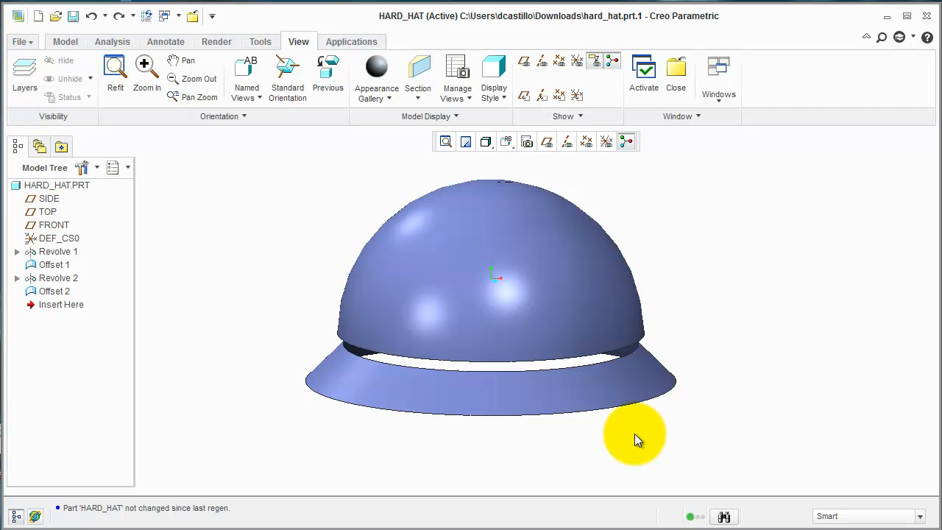
pyautogui.click(637, 378)
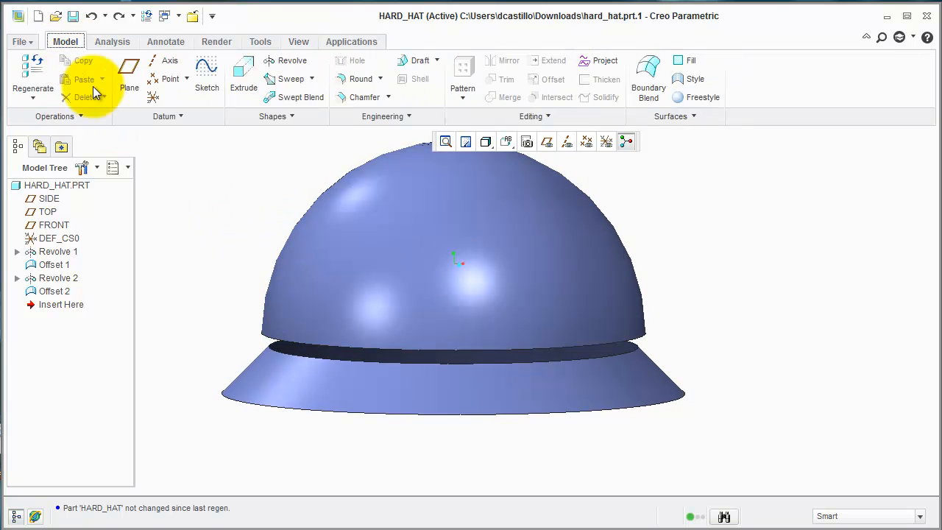
pyautogui.moveTo(648, 70)
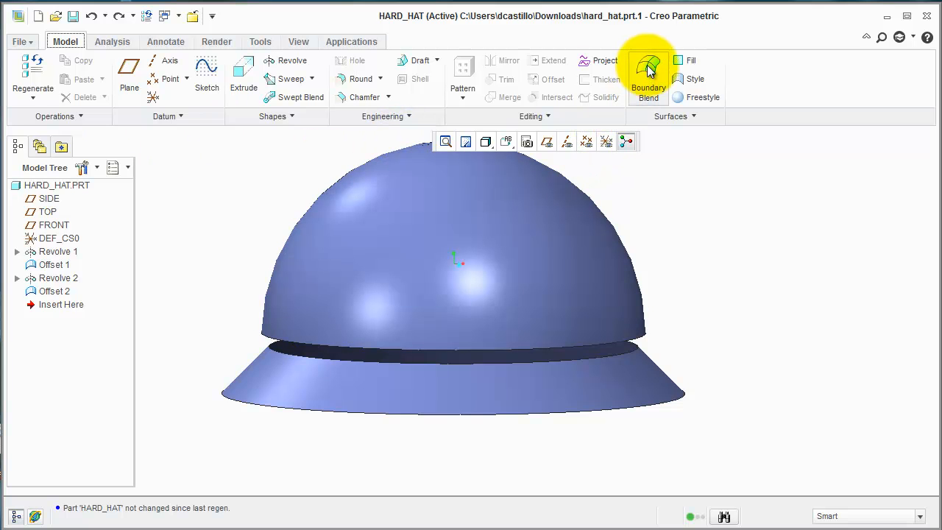
# - Launch Boundary Blend and select the dome's bottom edge as the first chain
pyautogui.click(648, 78)
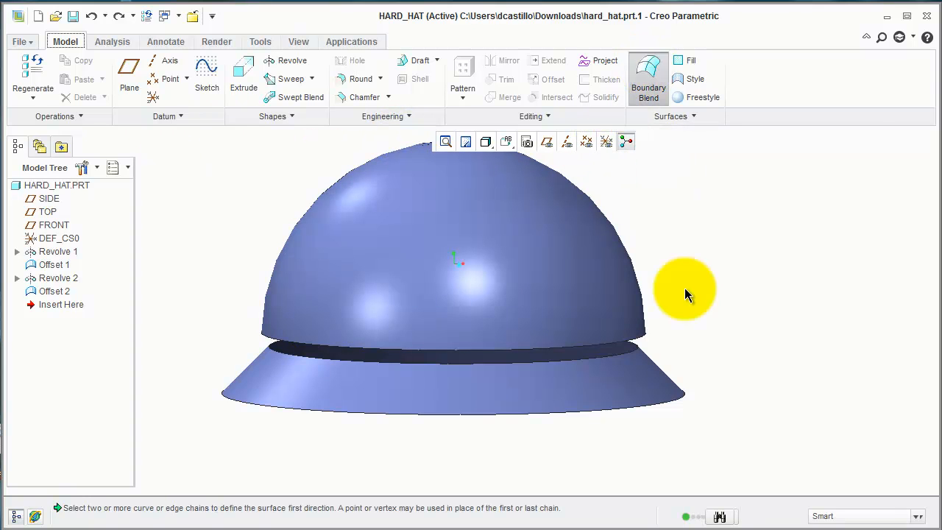
pyautogui.click(649, 73)
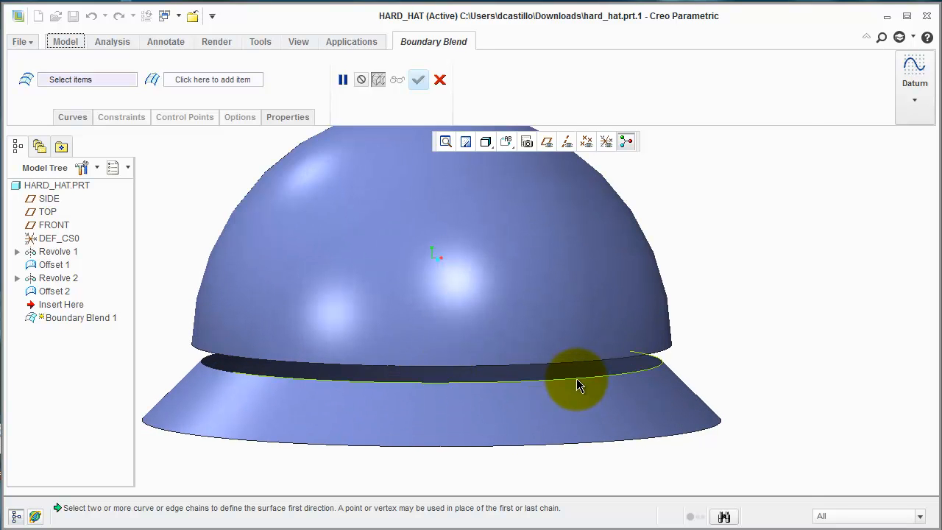
pyautogui.click(578, 379)
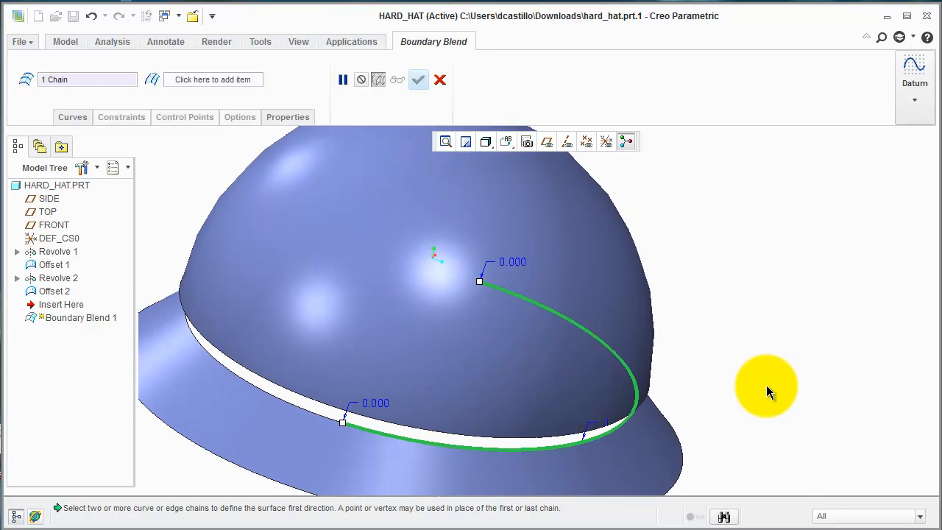
pyautogui.moveTo(473, 403)
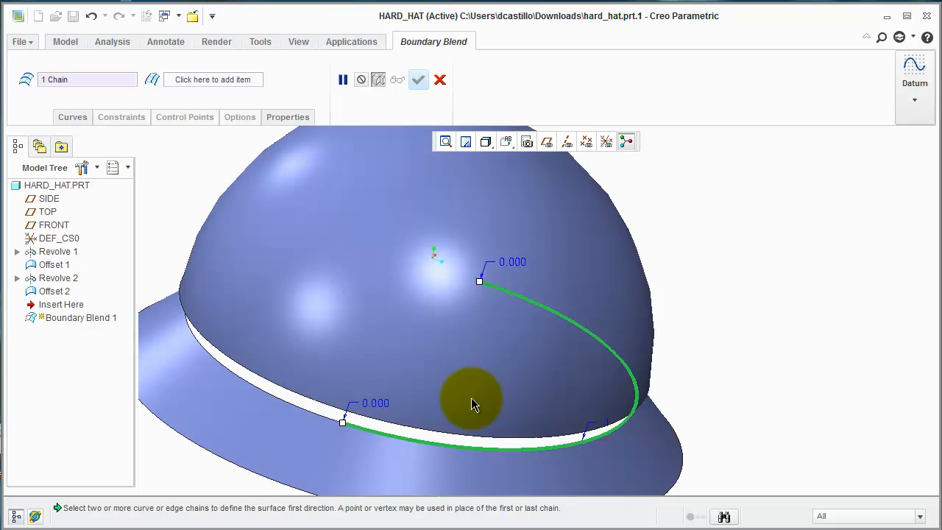
pyautogui.moveTo(327, 424)
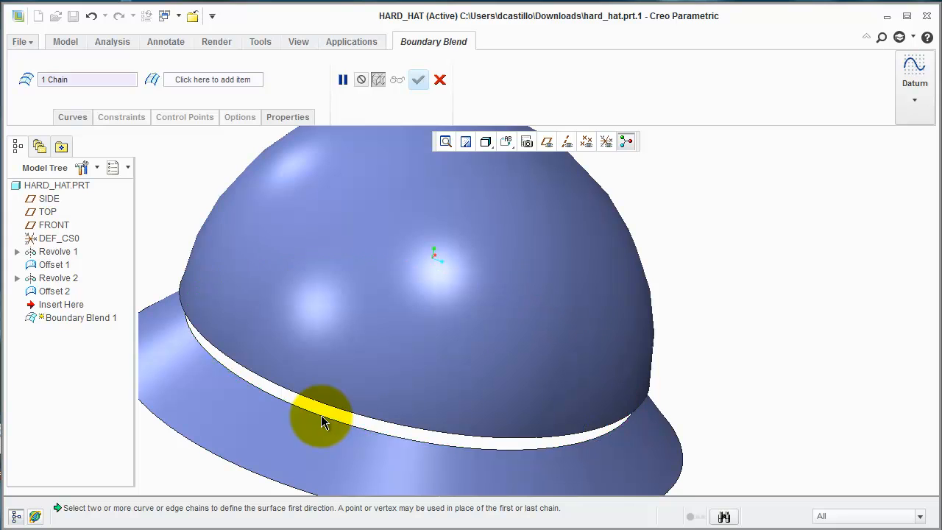
# - Add the brim's upper inner edge as a second chain, giving 2 Chains
pyautogui.click(322, 420)
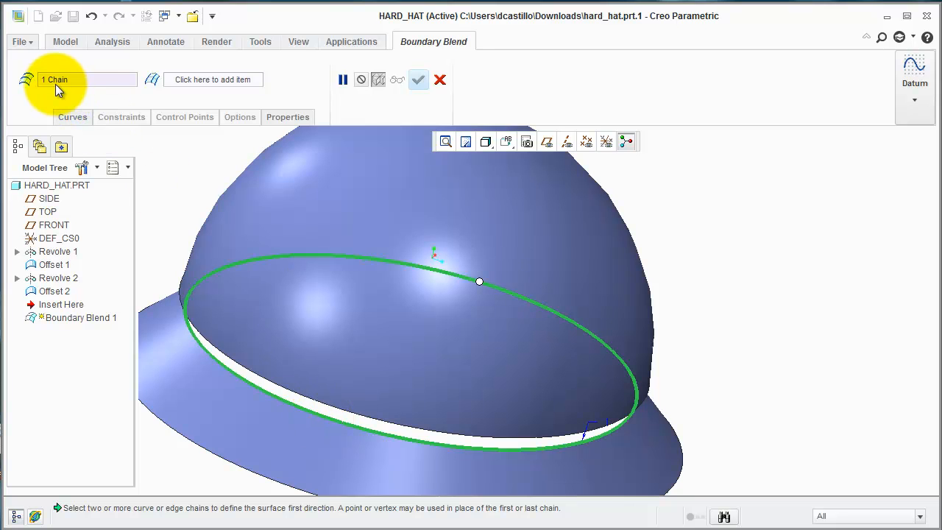
pyautogui.moveTo(539, 440)
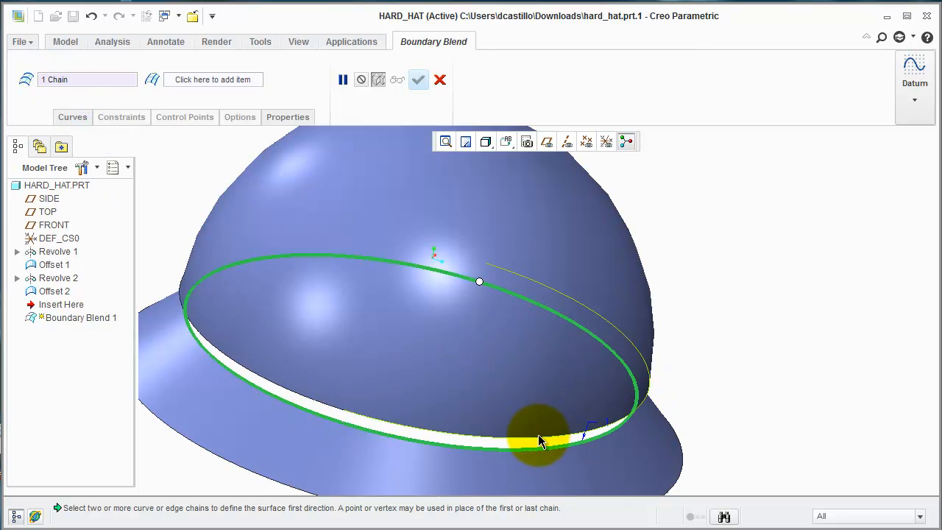
pyautogui.moveTo(541, 442); pyautogui.dragTo(637, 412)
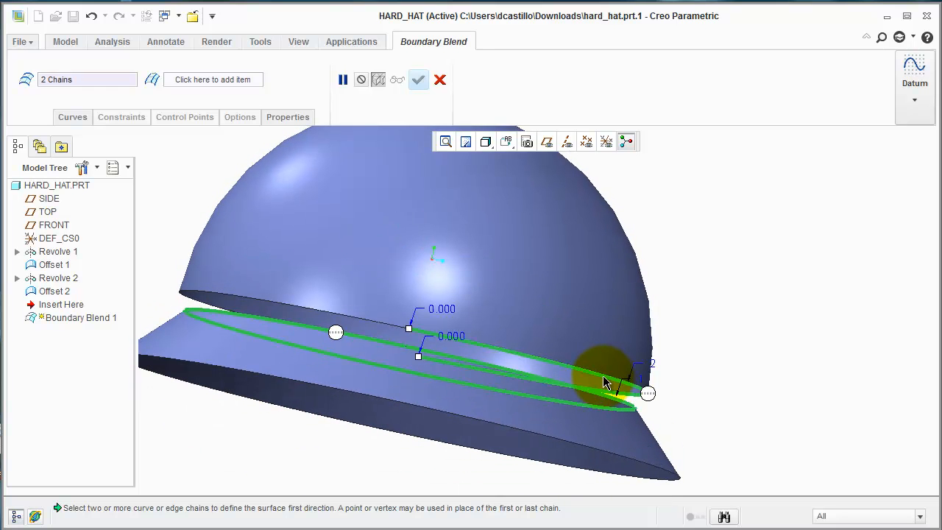
pyautogui.moveTo(177, 161)
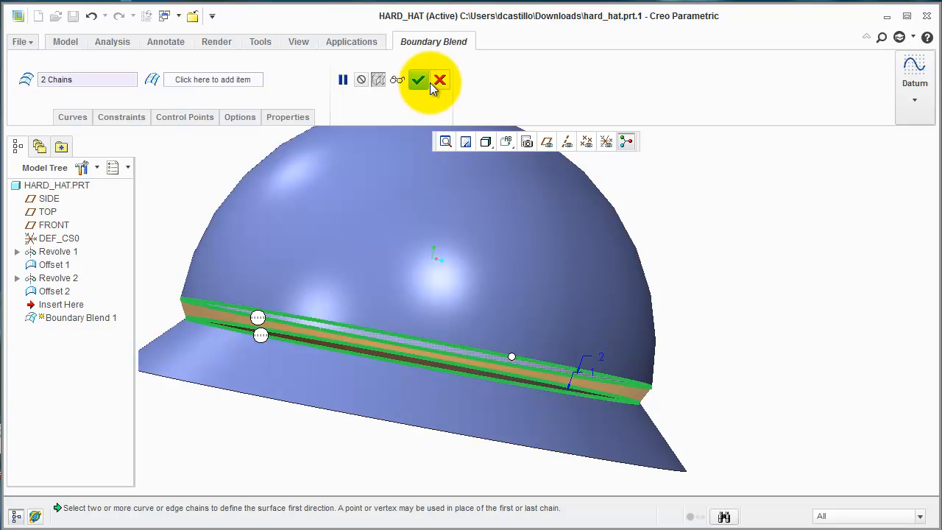
# - Finish the blend, then merge the crown, blend and brim quilts into one quilt
pyautogui.click(419, 79)
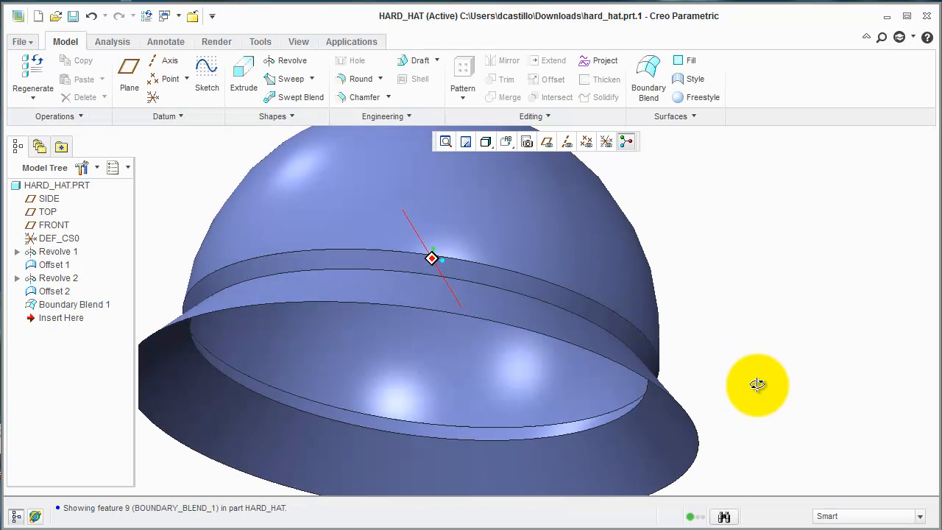
pyautogui.moveTo(757, 385); pyautogui.dragTo(757, 419)
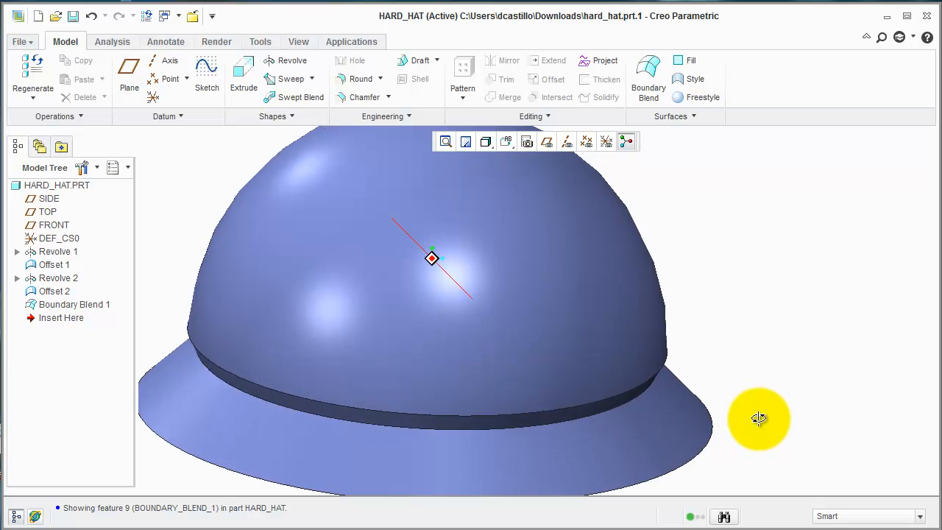
pyautogui.click(54, 264)
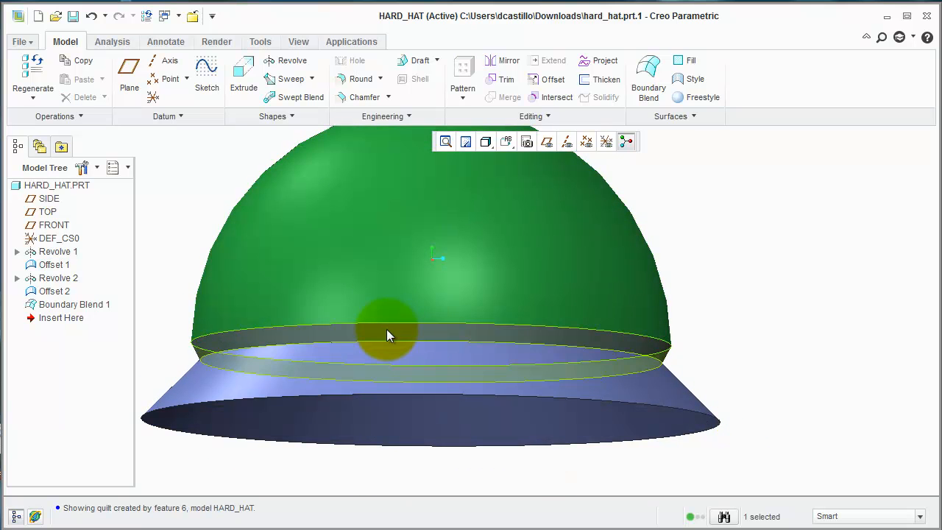
pyautogui.click(391, 361)
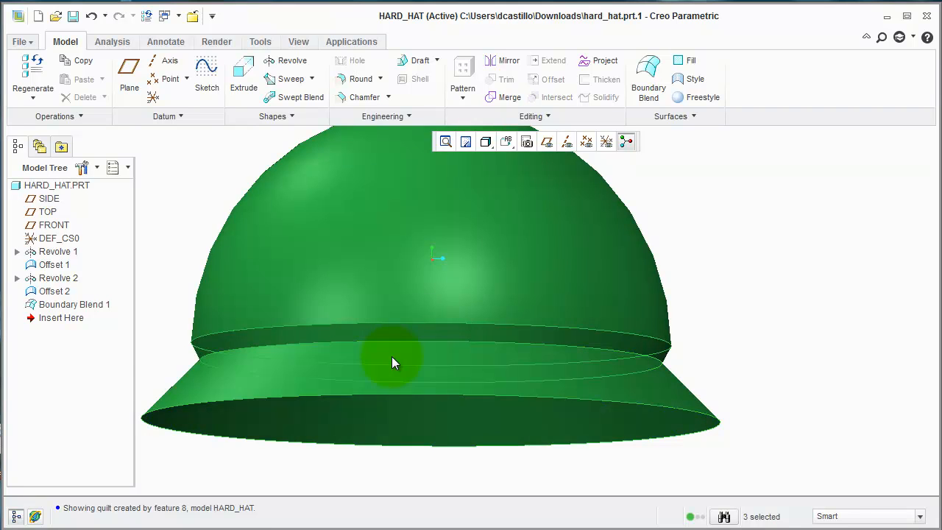
pyautogui.click(510, 97)
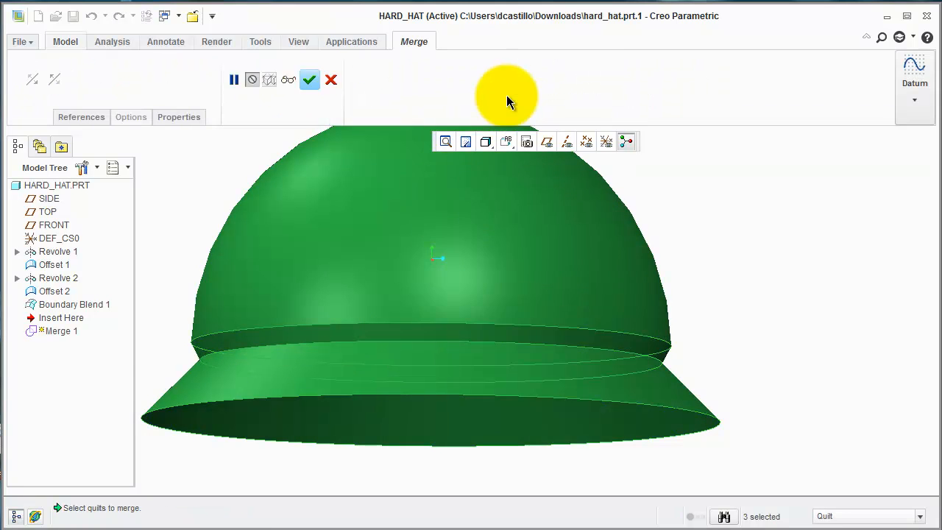
pyautogui.click(310, 79)
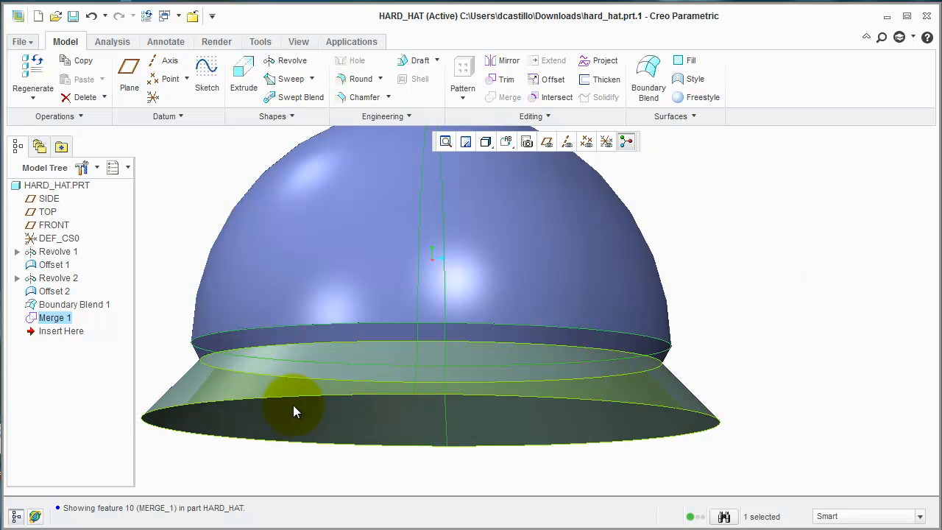
# - Thicken the merged quilt to 5.598 and confirm, then orbit to a side view
pyautogui.click(607, 78)
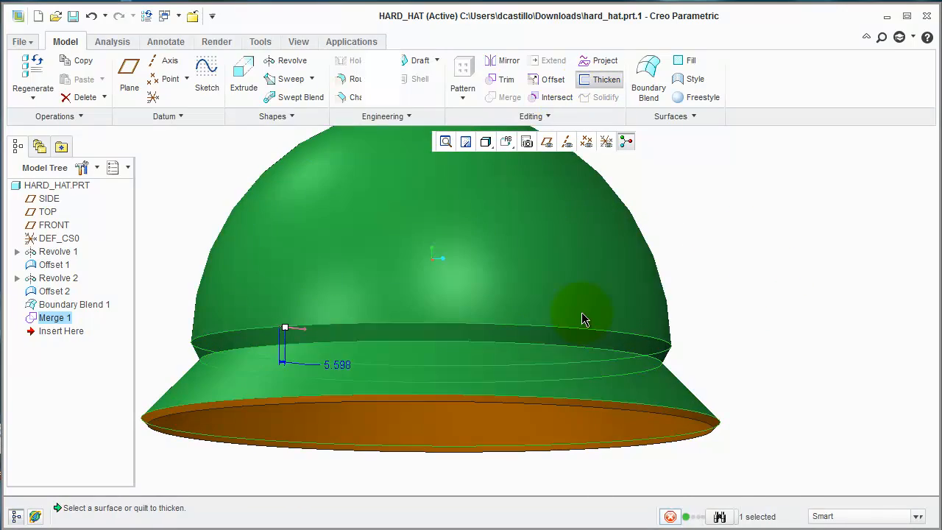
pyautogui.click(603, 79)
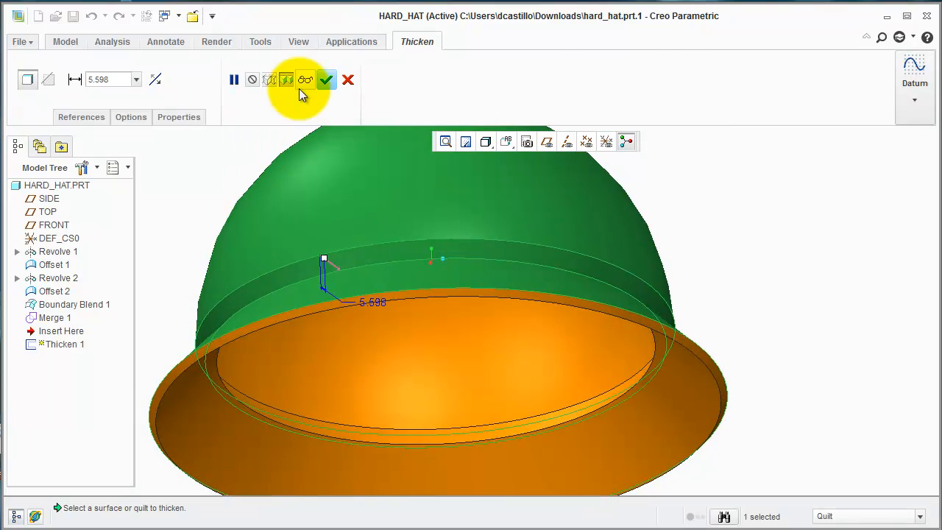
pyautogui.click(326, 80)
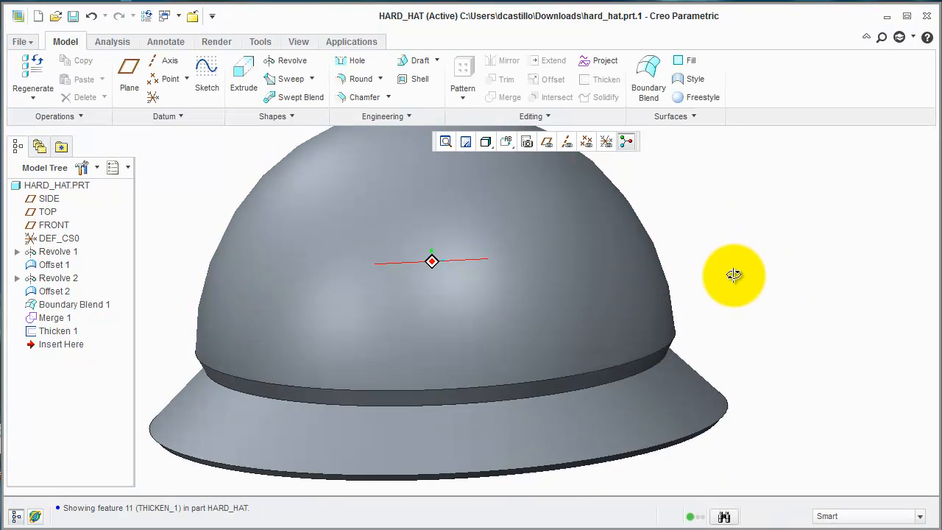
pyautogui.moveTo(734, 276); pyautogui.dragTo(513, 356)
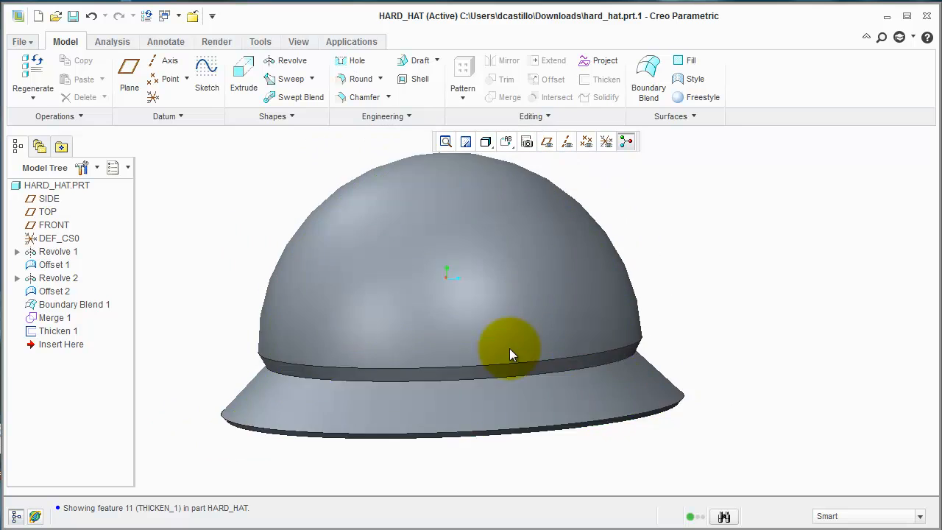
pyautogui.click(299, 41)
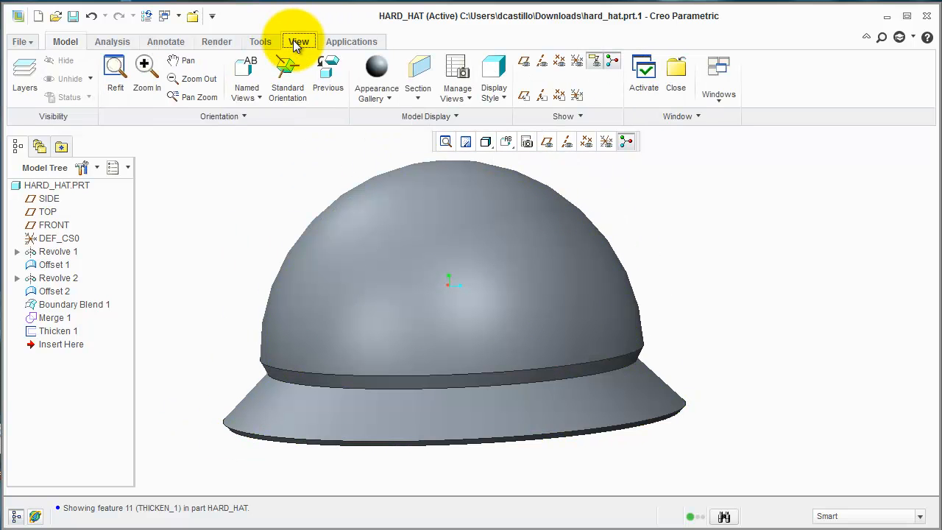
# - Add planar section XSEC0001 in X at offset 0.000, orbiting to inspect the cut
pyautogui.click(418, 77)
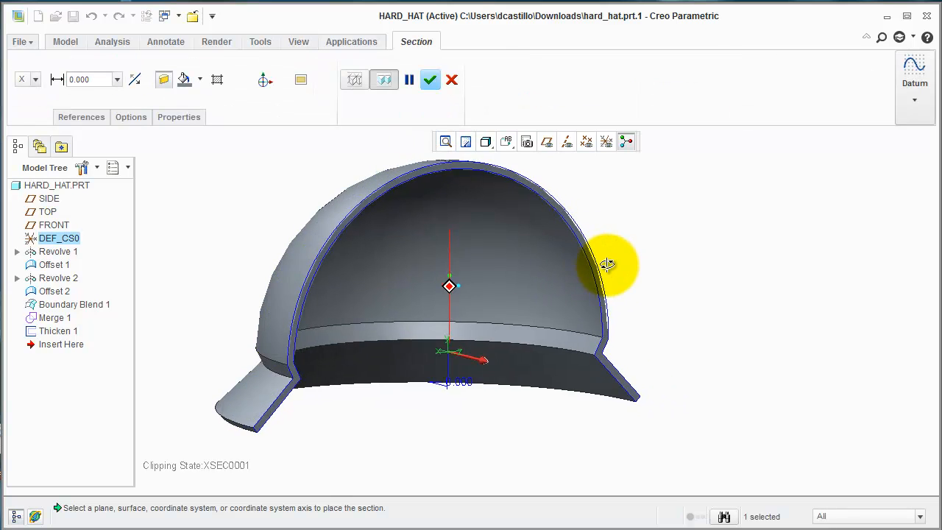
pyautogui.moveTo(607, 265); pyautogui.dragTo(494, 250)
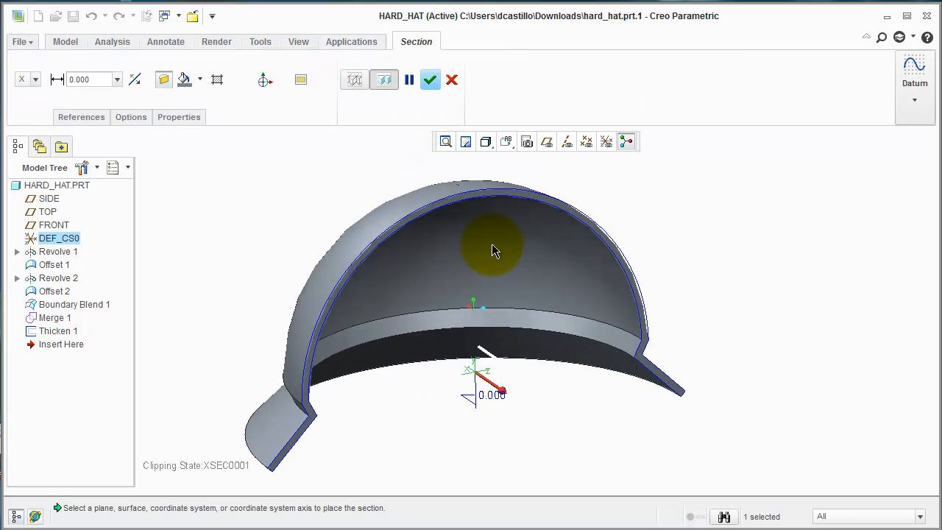
pyautogui.moveTo(493, 250); pyautogui.dragTo(670, 401)
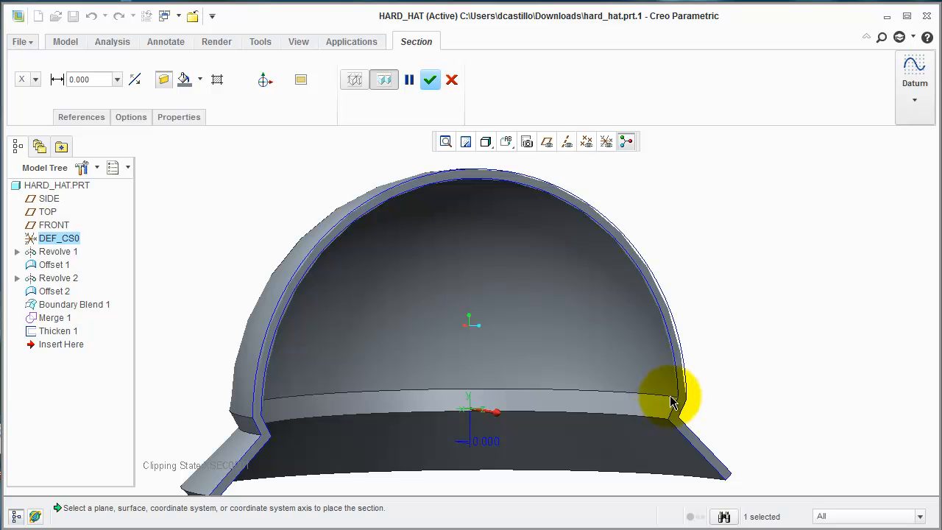
pyautogui.moveTo(673, 401); pyautogui.dragTo(313, 401)
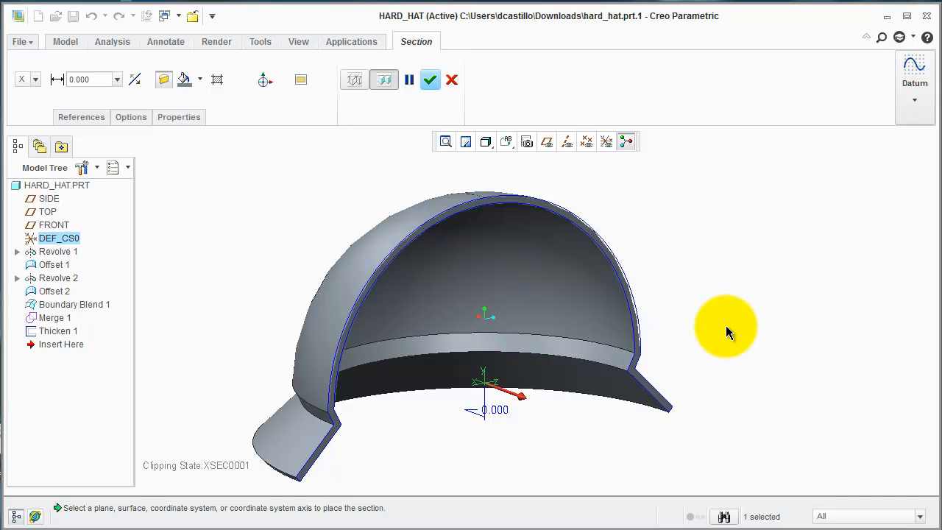
pyautogui.click(430, 80)
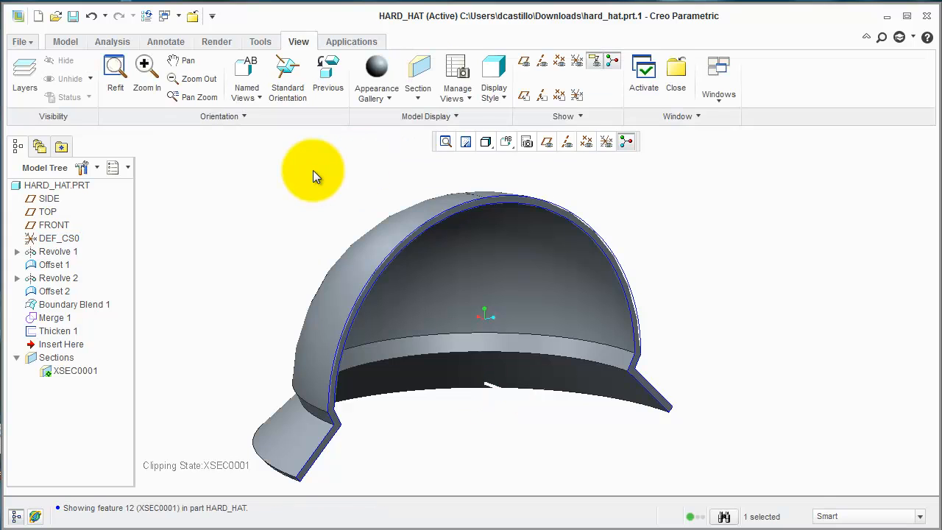